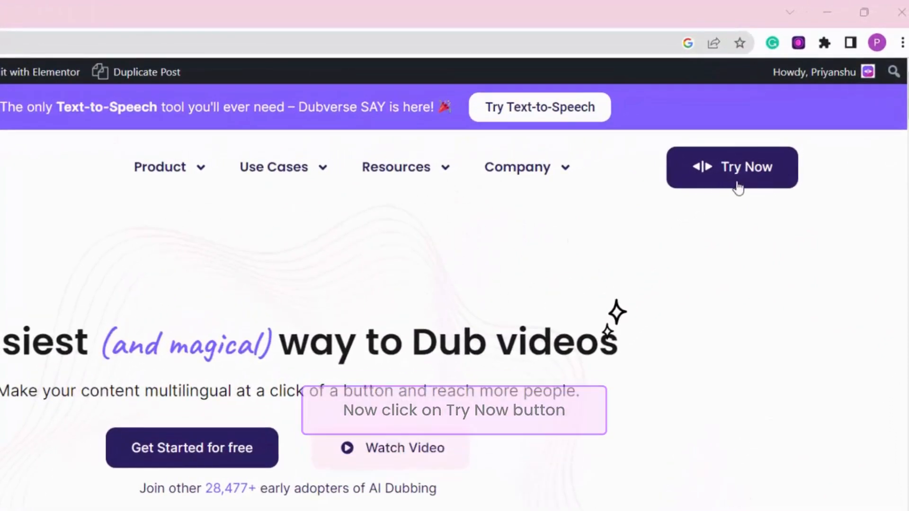
- Open the Dubverse web app from the homepage's Try Now button
click(732, 167)
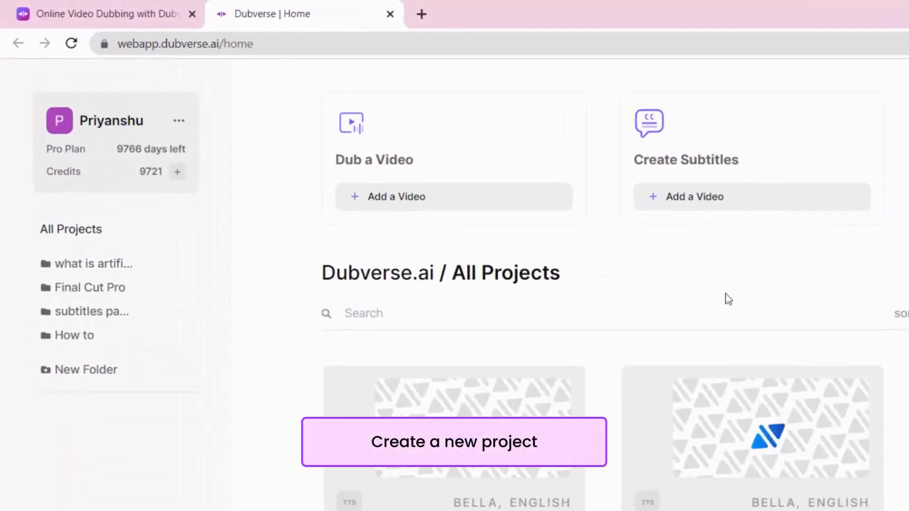
- Create a new dub project and focus the YouTube video link field
click(454, 442)
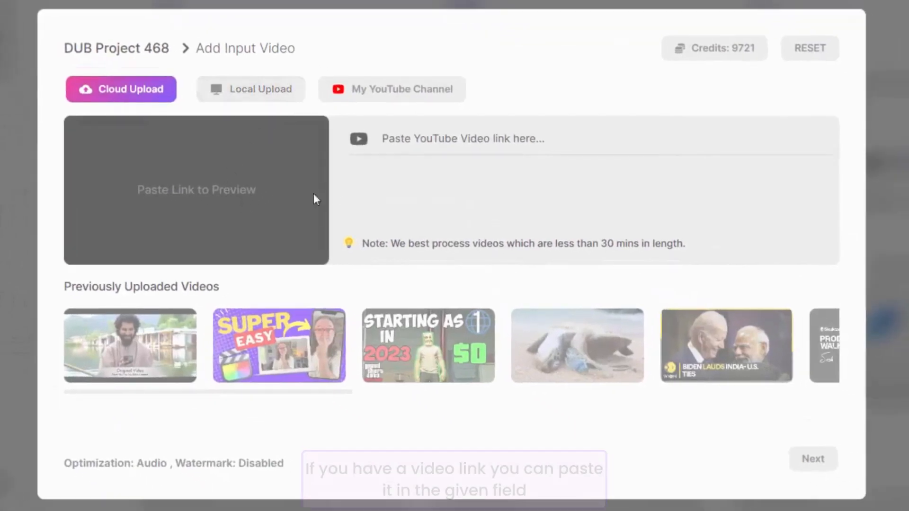
click(521, 138)
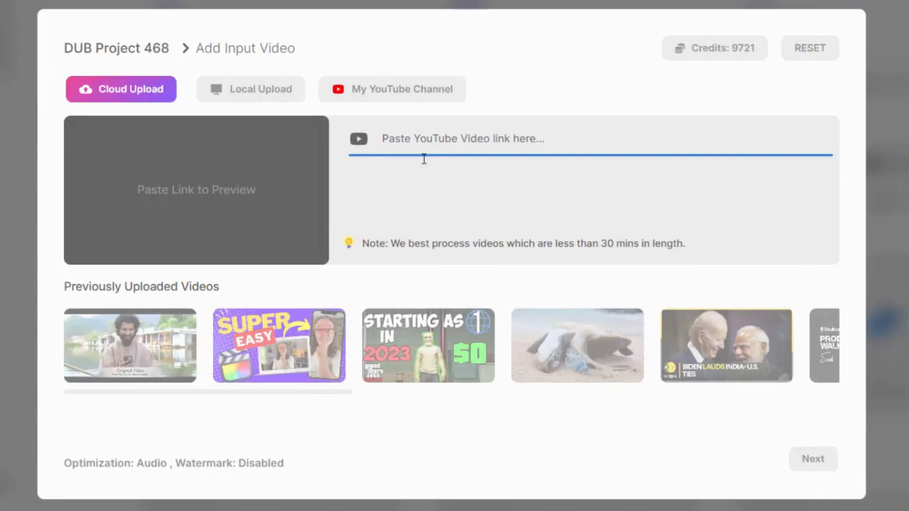
mouse_move(352, 243)
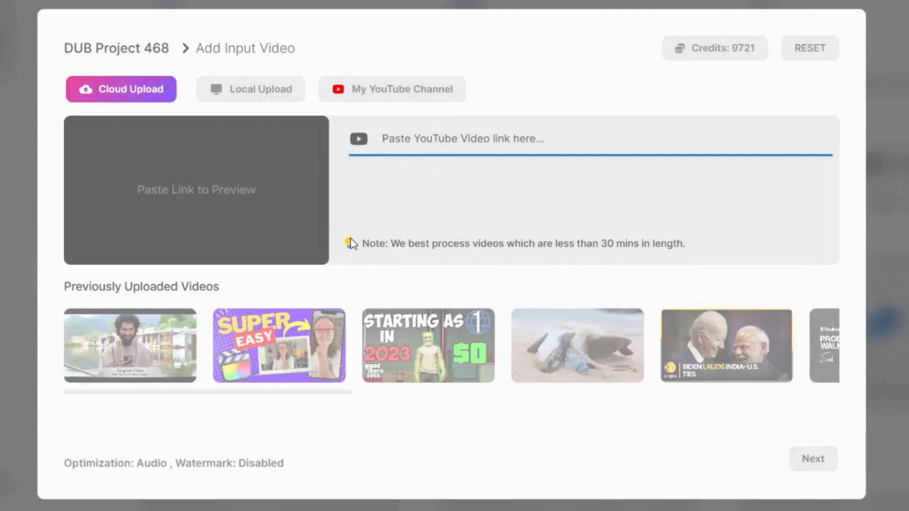
- Switch to Local Upload and open the file browser, cancelling without a file
click(250, 88)
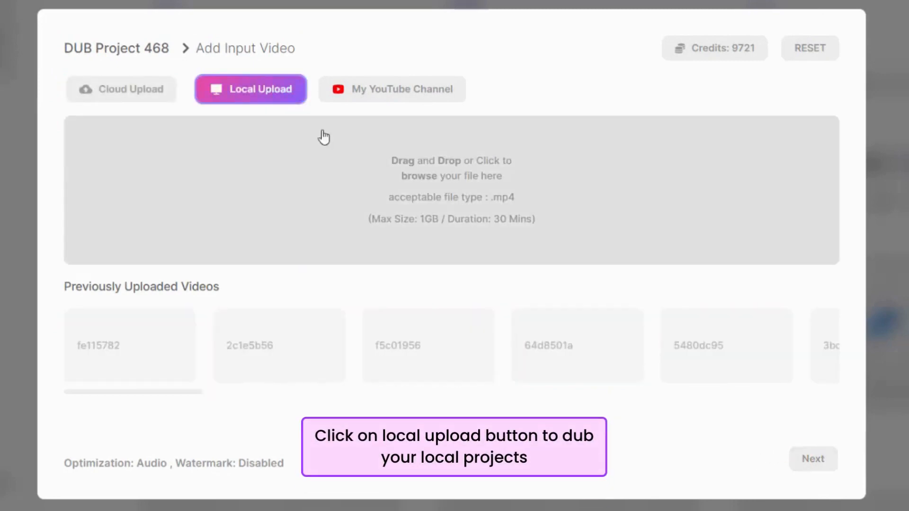
mouse_move(462, 191)
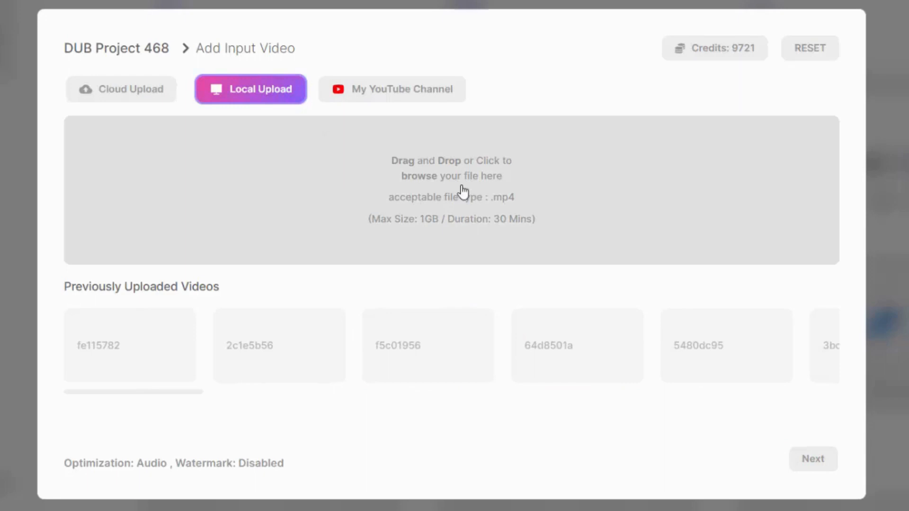
click(451, 191)
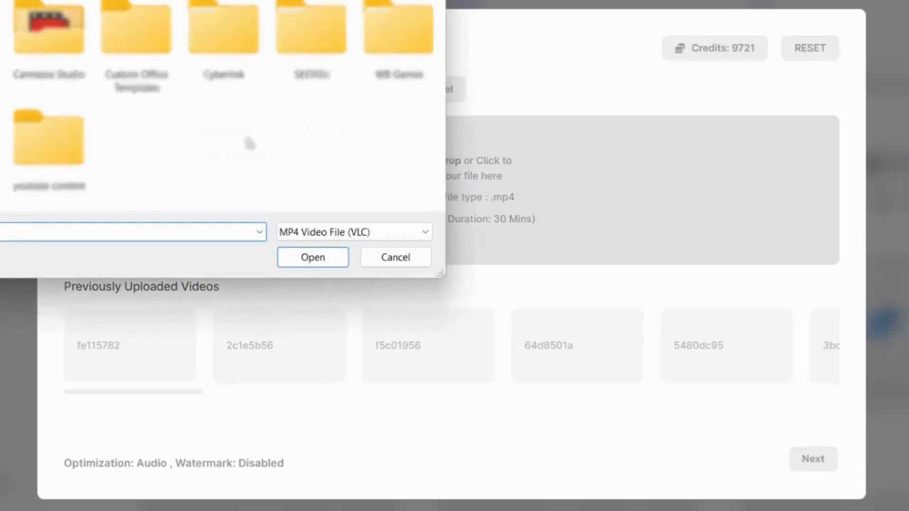
click(395, 257)
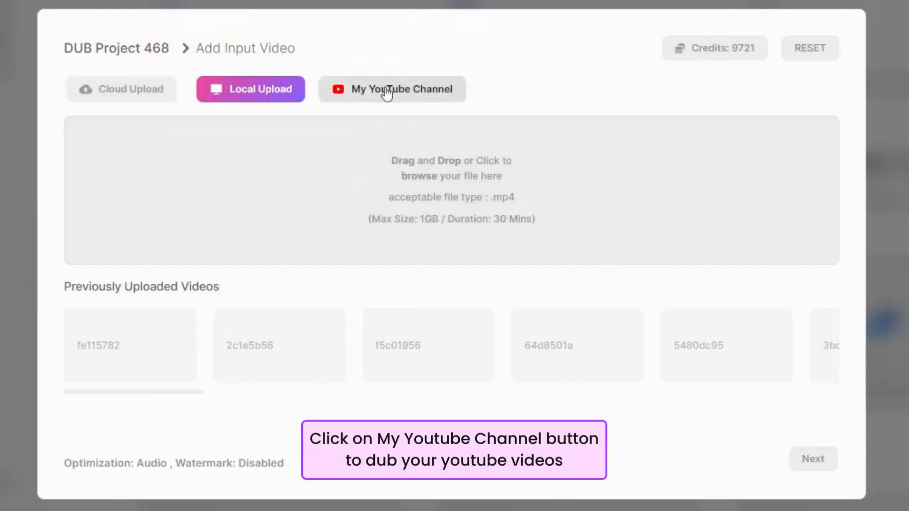
- Pick the 'Dub-served by Dubverse' video from the My YouTube Channel source
click(391, 89)
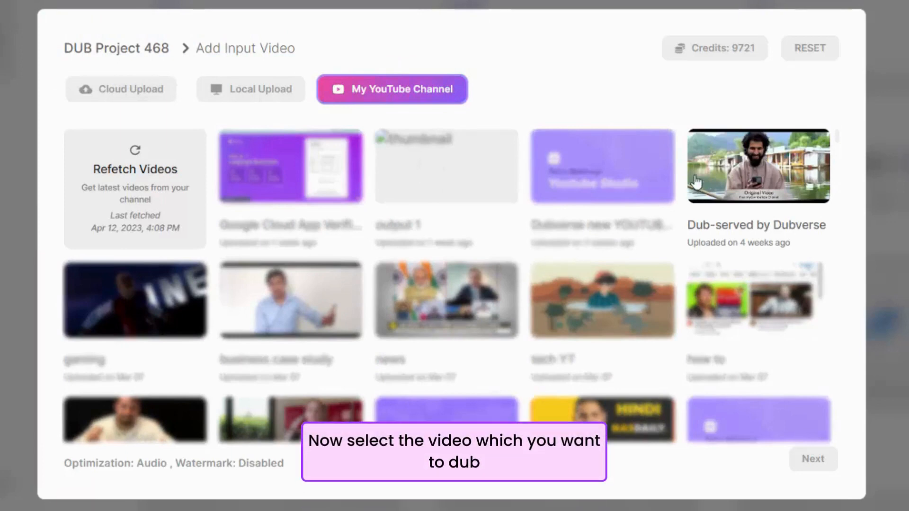
click(757, 166)
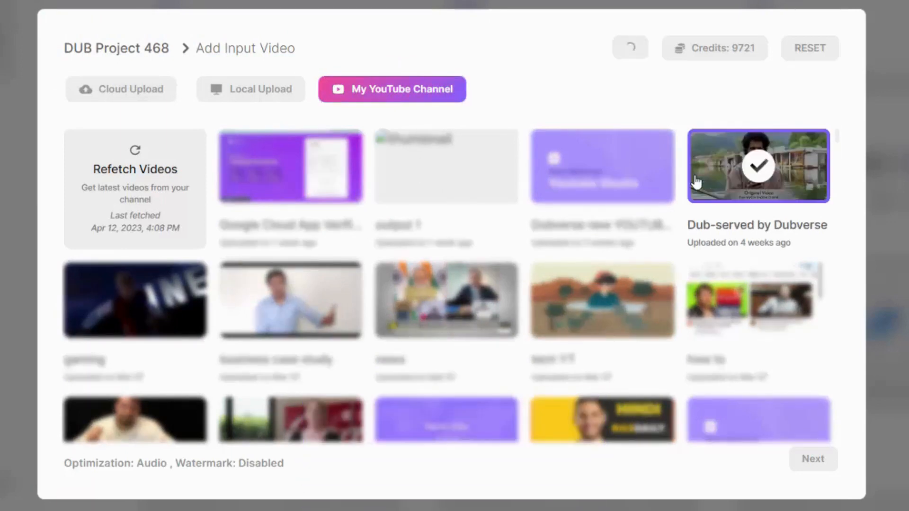
click(813, 459)
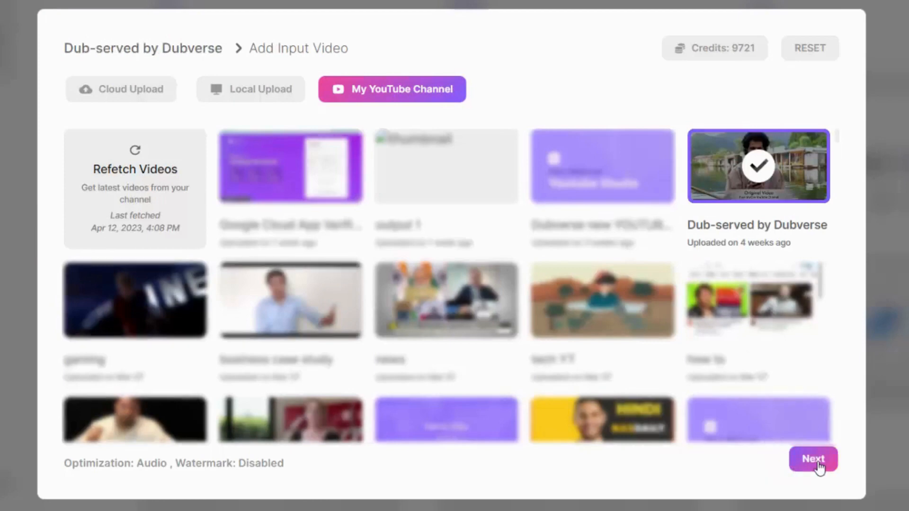
- Set the target language to English, add the Bella voice, and start dubbing
click(813, 459)
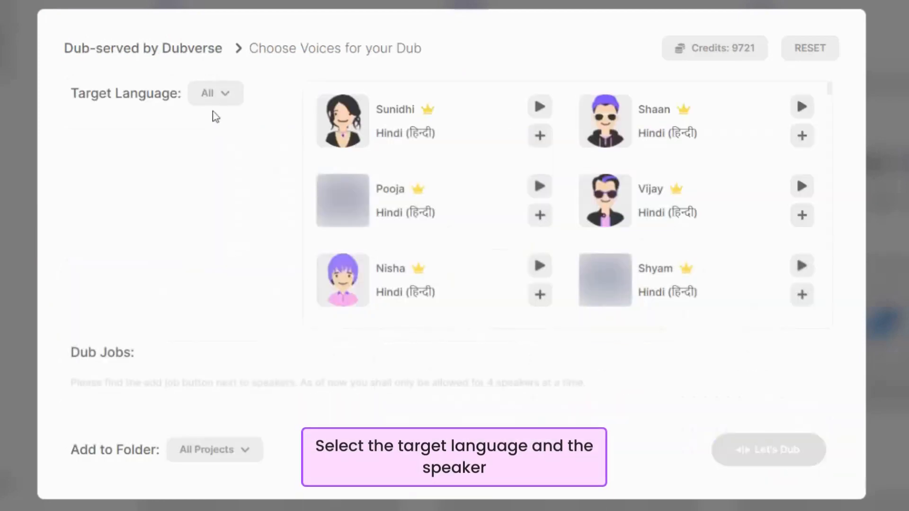
click(214, 93)
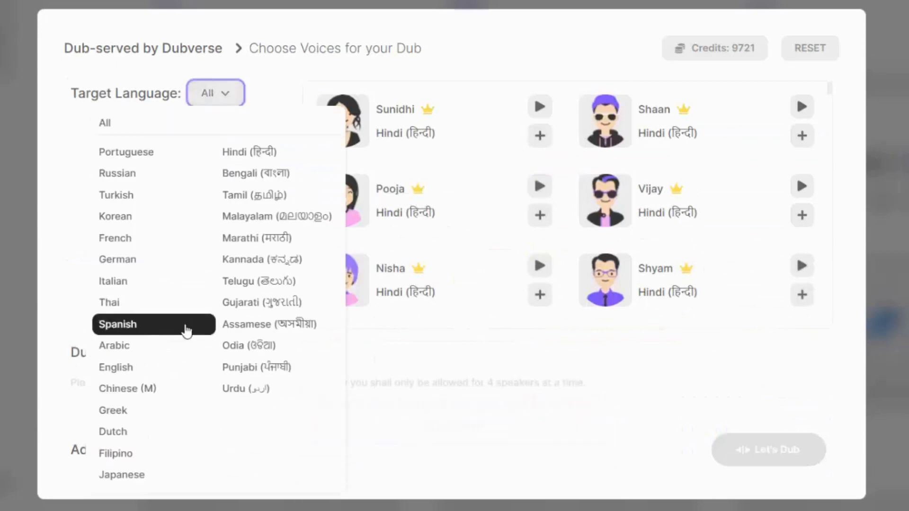
click(116, 367)
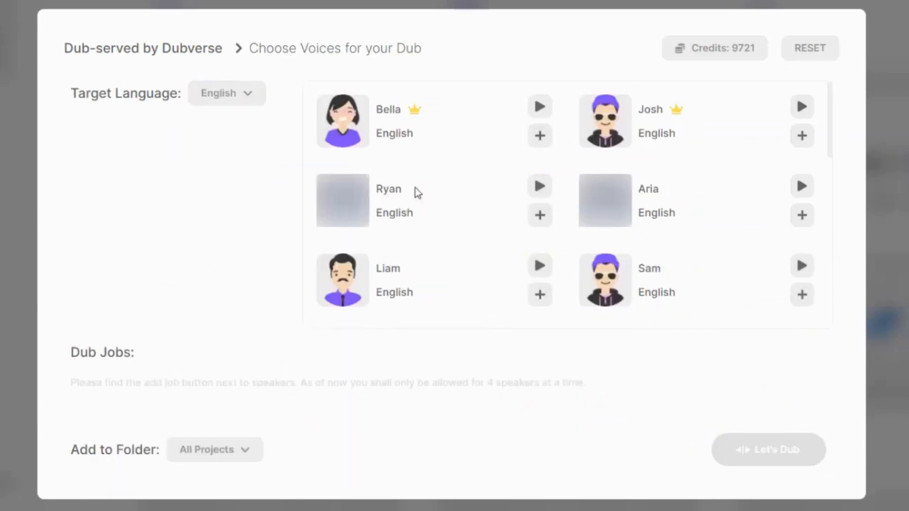
click(540, 136)
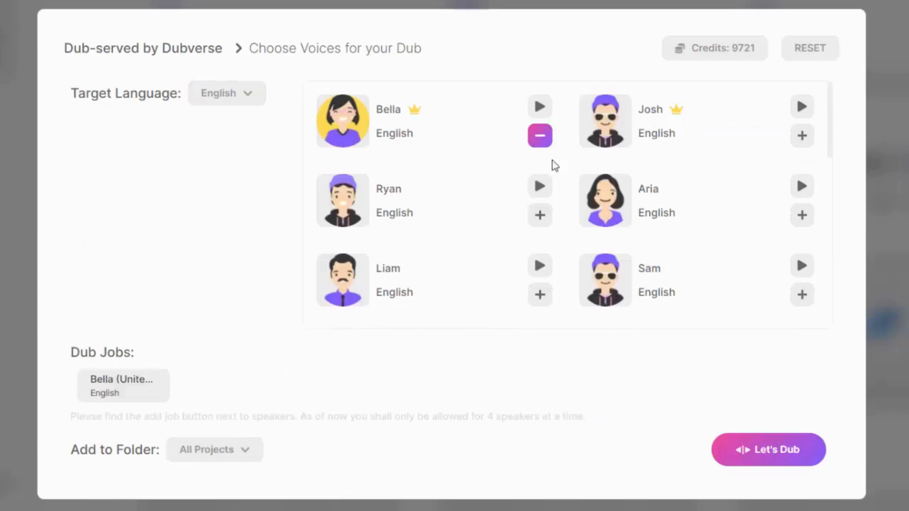
click(768, 449)
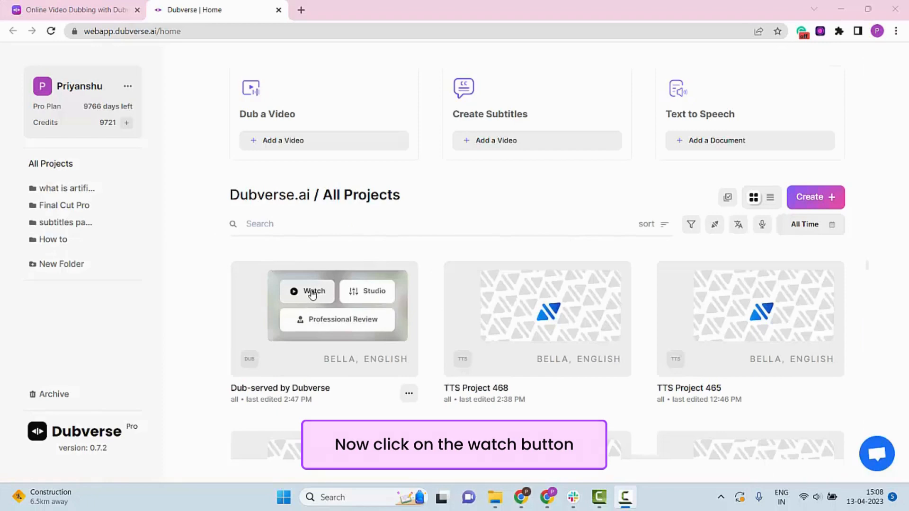
- Play the 'Dub-served by Dubverse' dubbed video on its watch page
click(307, 291)
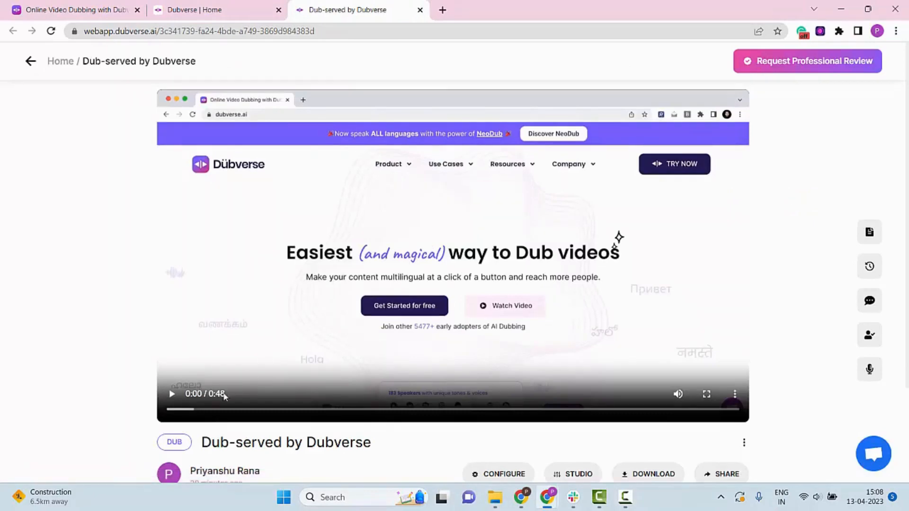
click(172, 394)
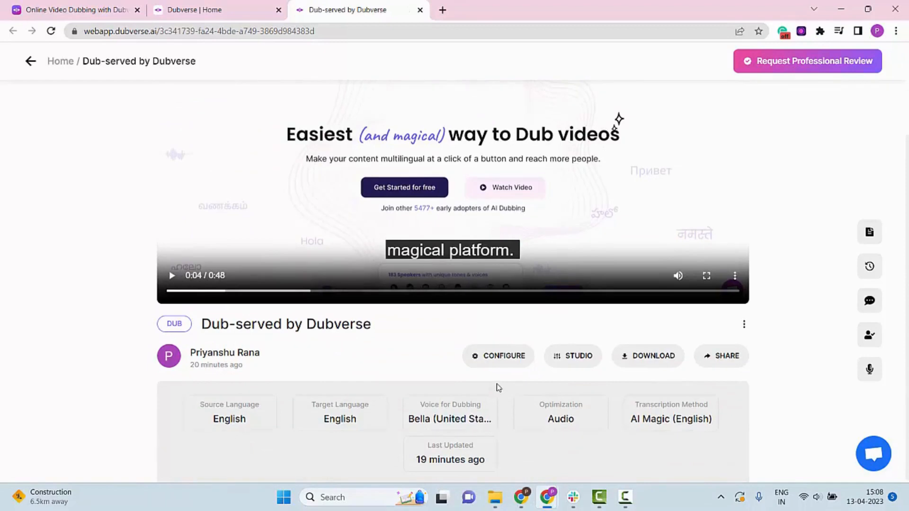
mouse_move(609, 359)
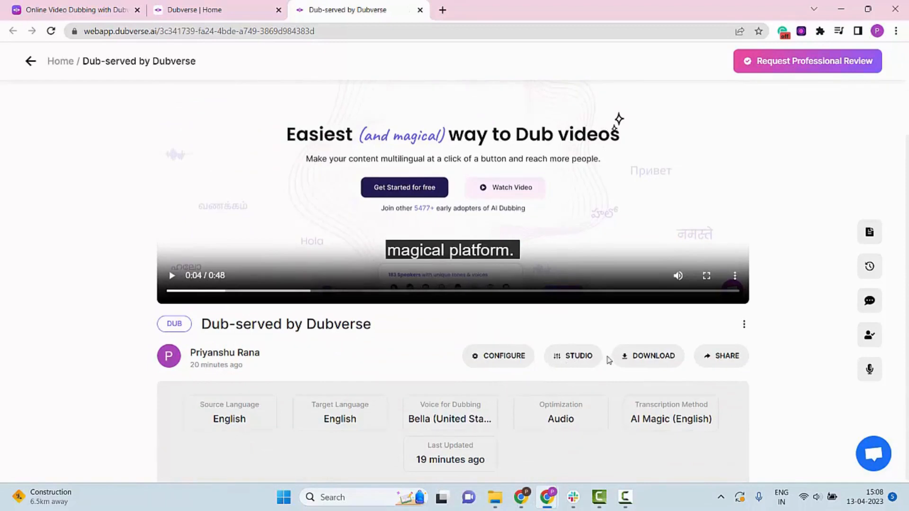
mouse_move(648, 355)
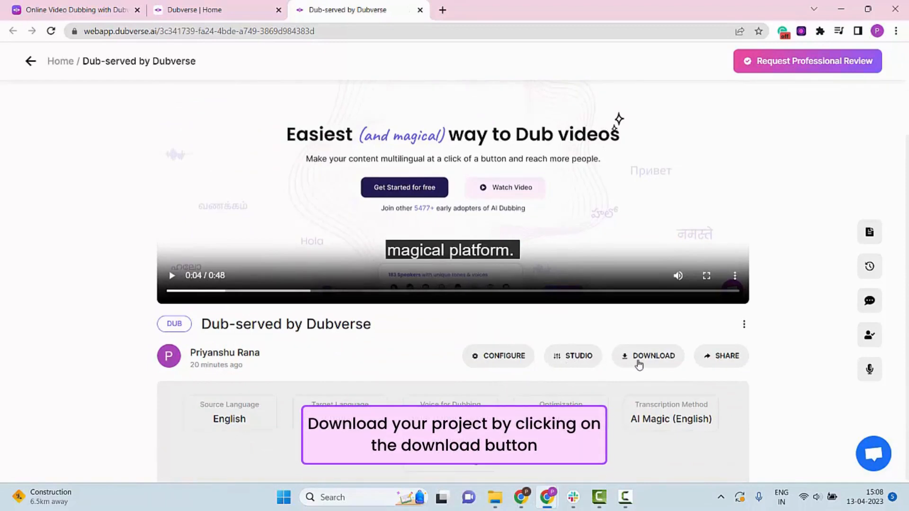
- Download the dubbed project and open the change-speaker panel
click(648, 355)
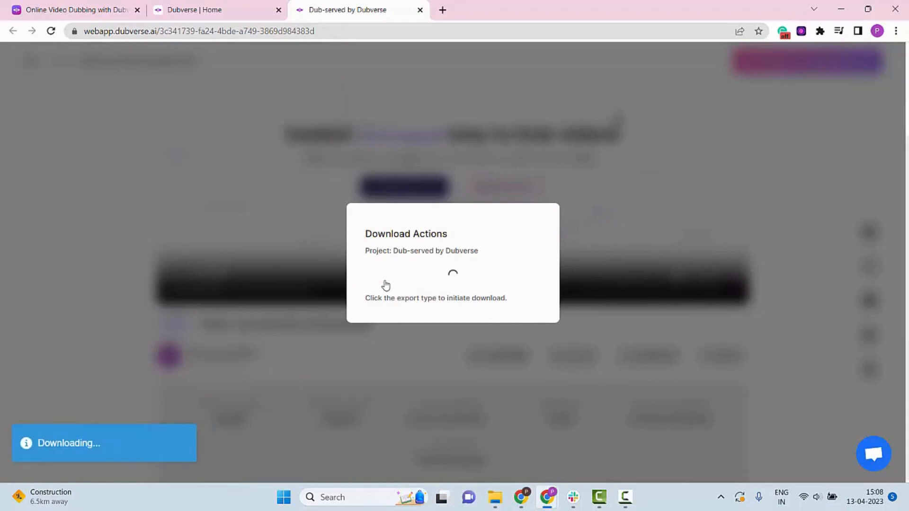
mouse_move(467, 298)
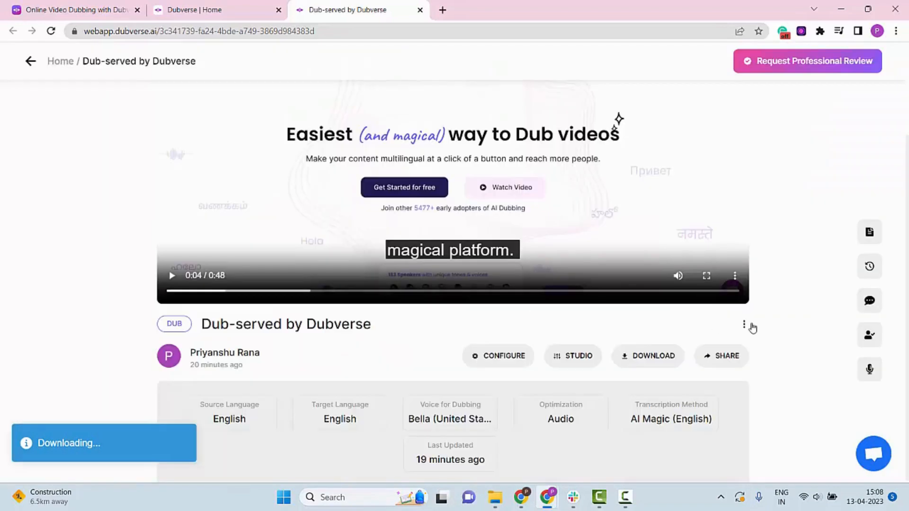
mouse_move(721, 360)
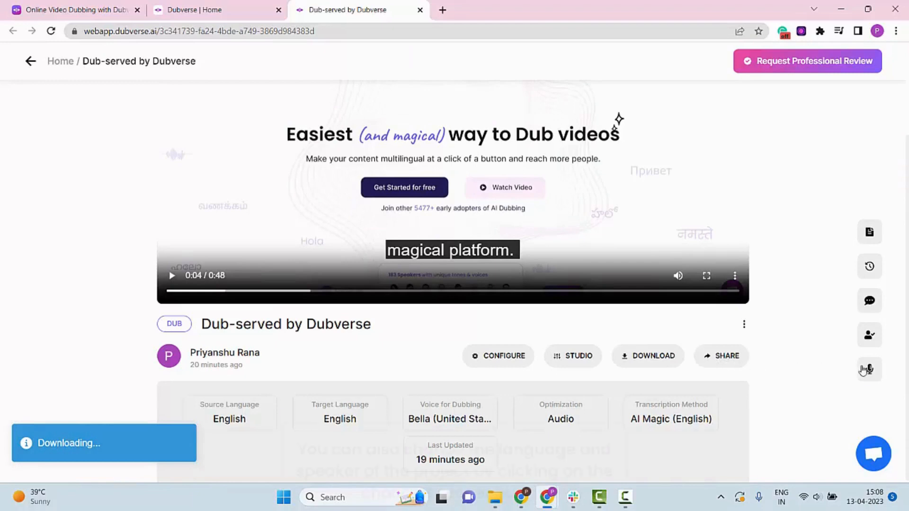
click(868, 369)
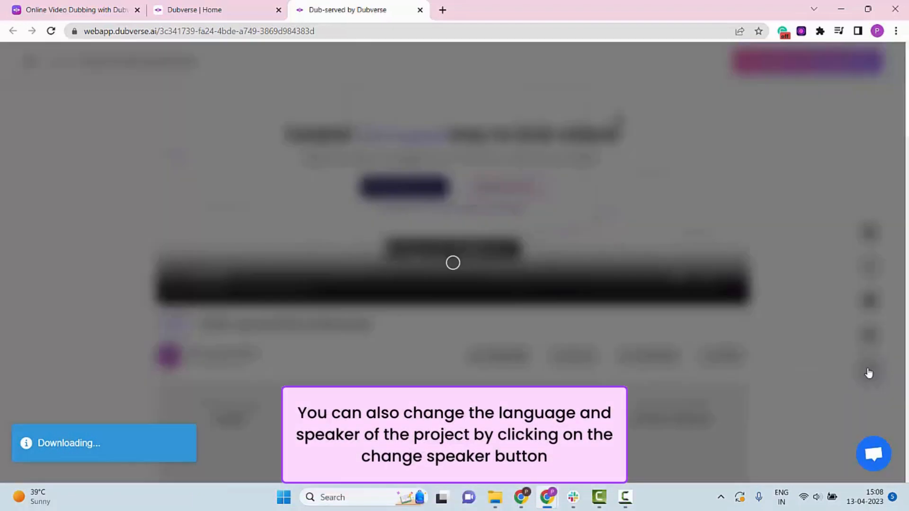